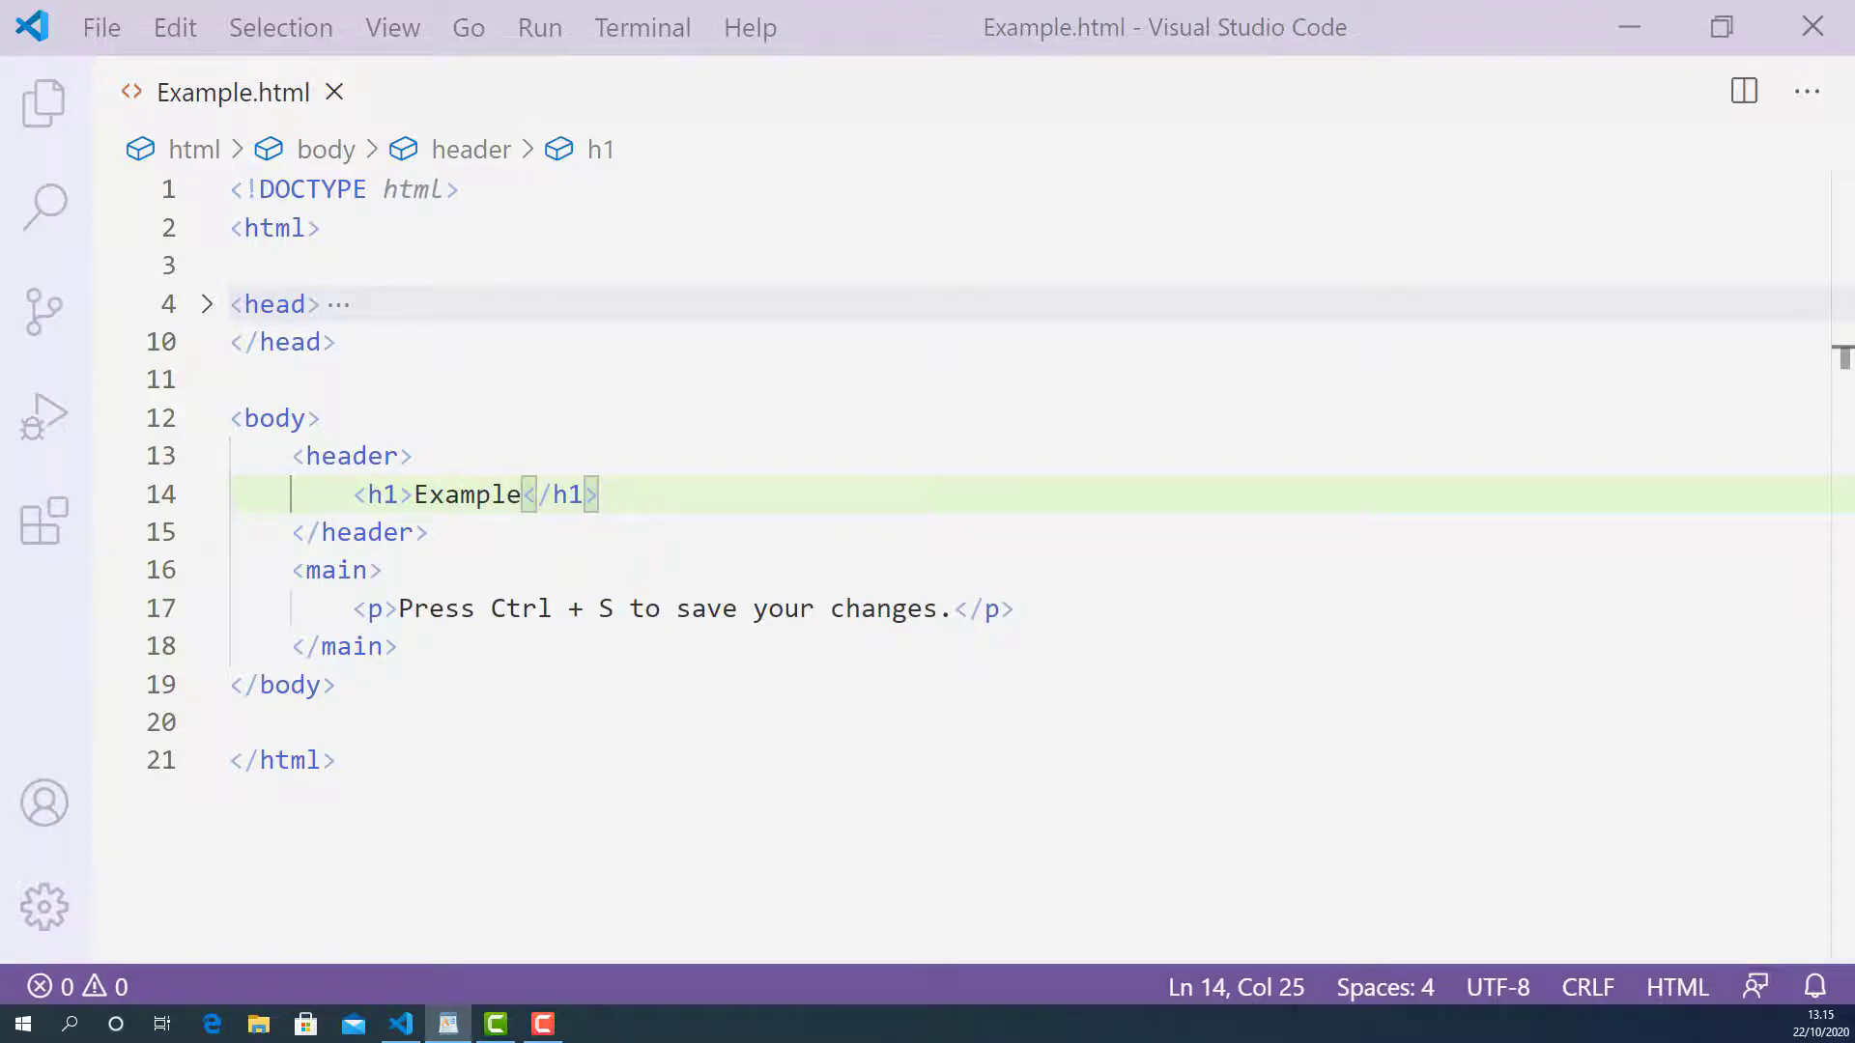
Step: Wrap the word Ctrl on line 17 in <kbd></kbd> tags and start the tag before S
left_click(491, 608)
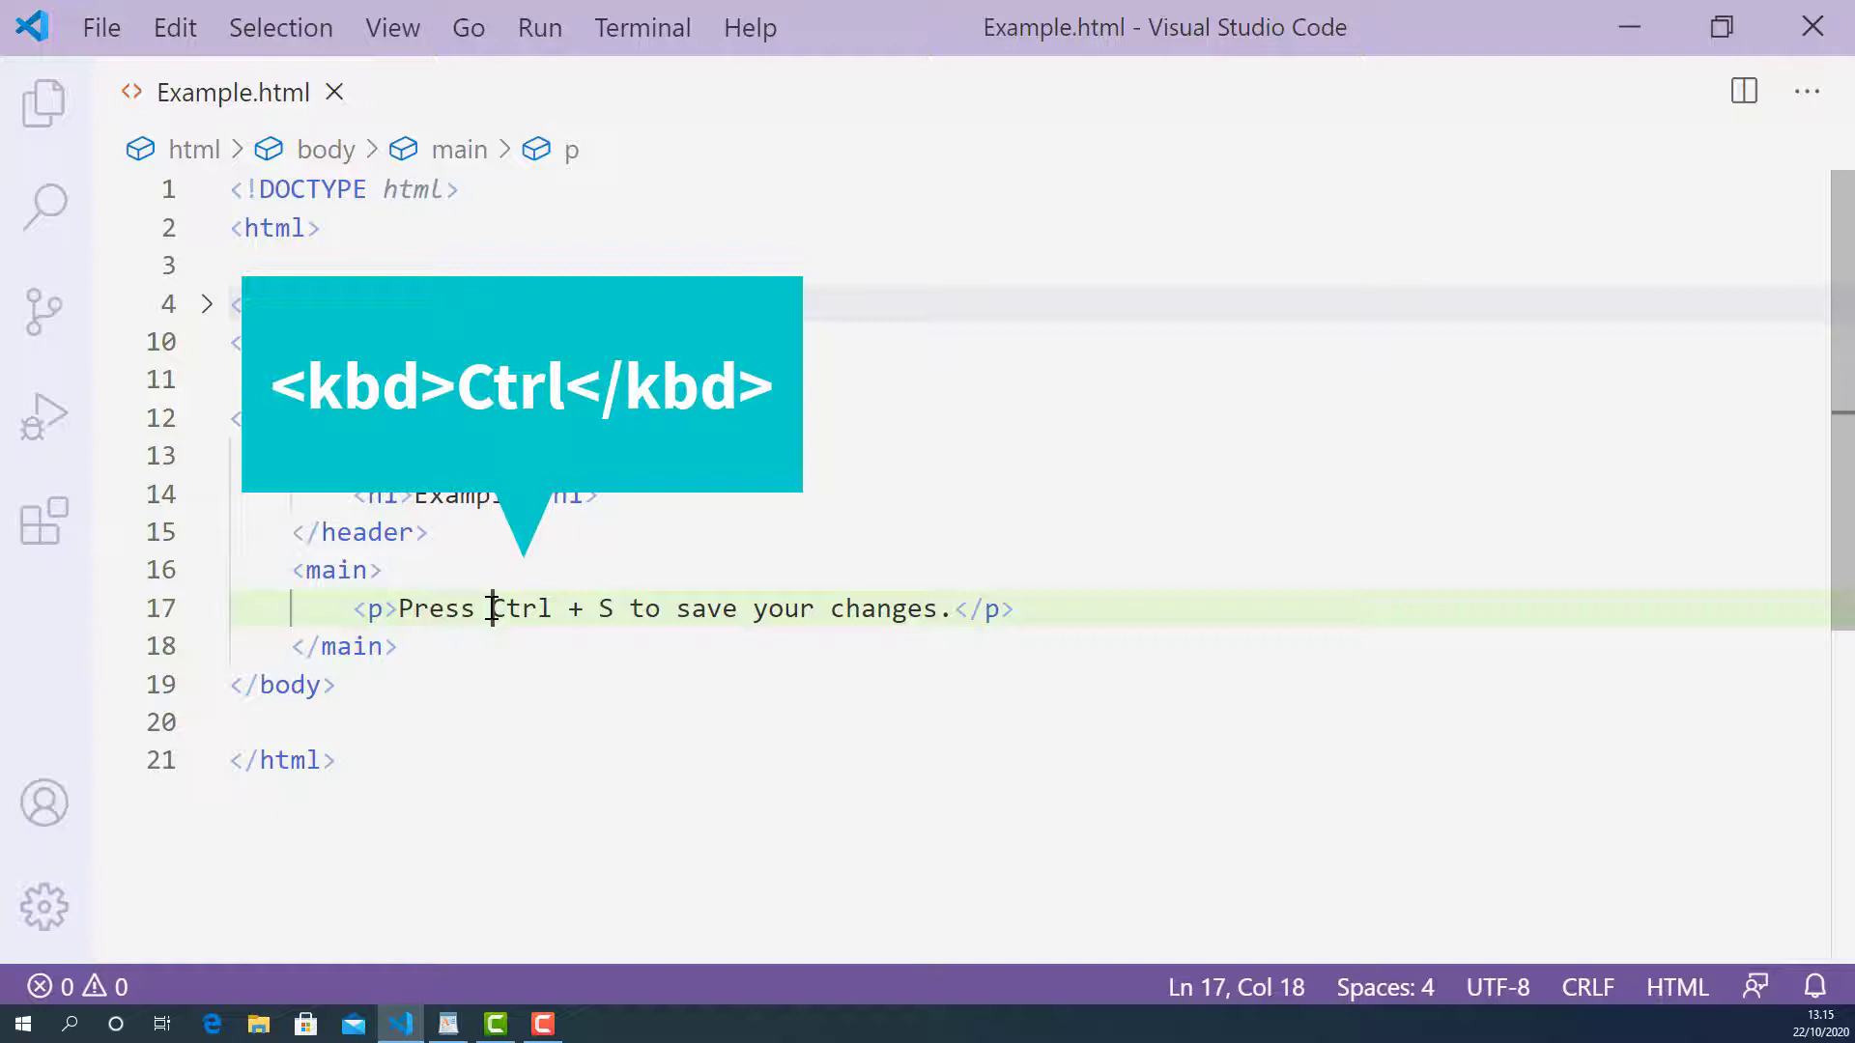
type("<kbd>")
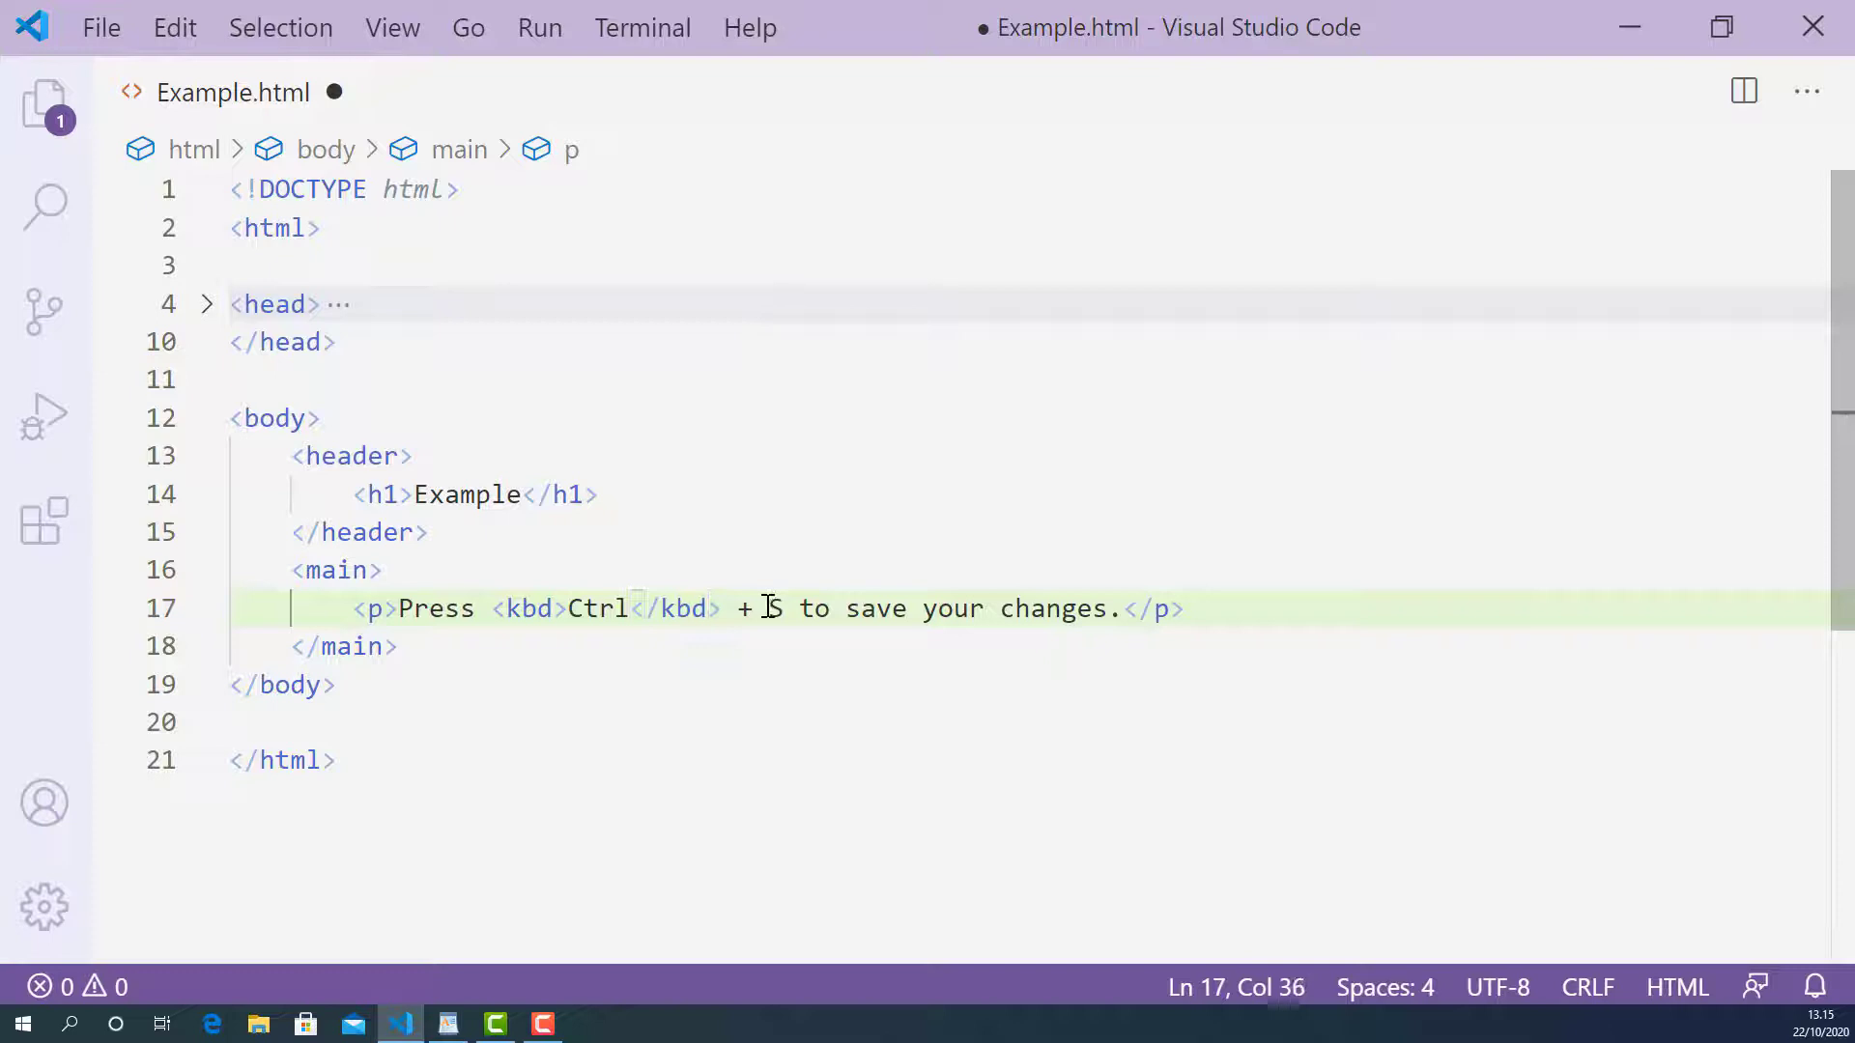
type("S")
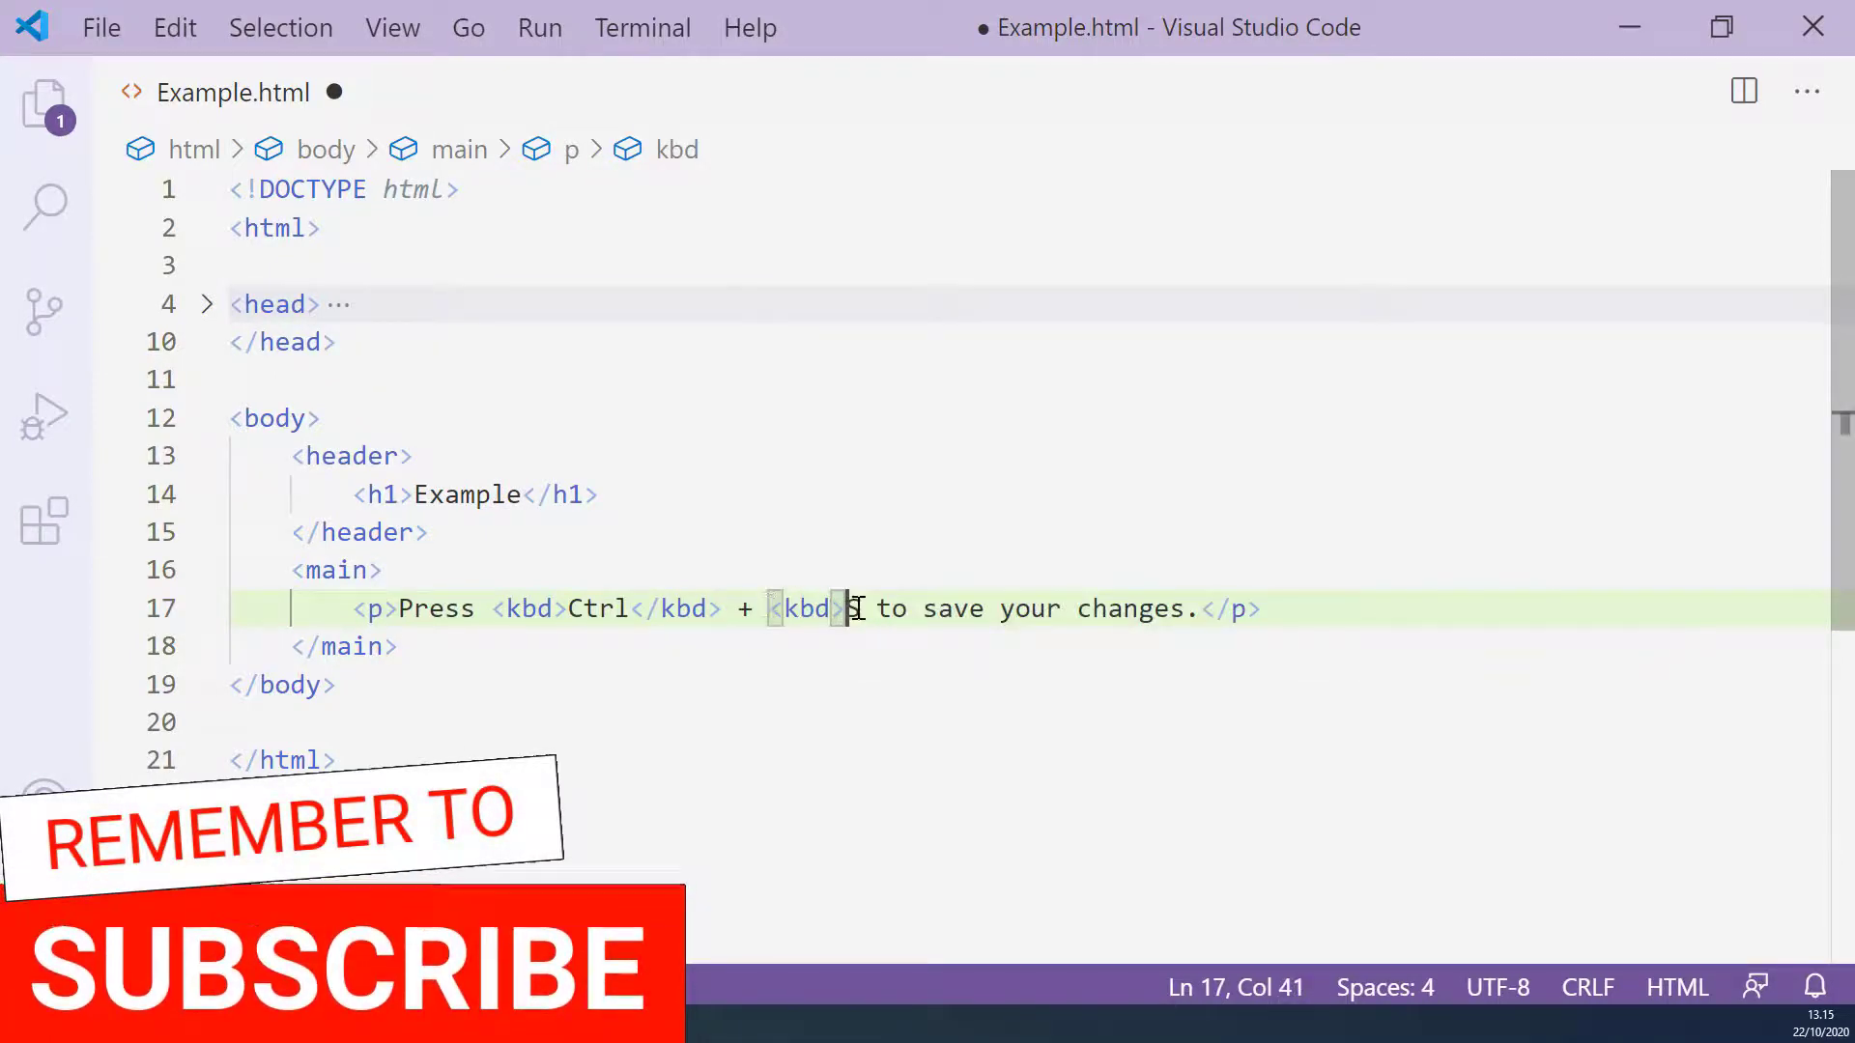
Step: Wrap S in <kbd></kbd> tags, save Example.html, and view it in Google Chrome
type("S")
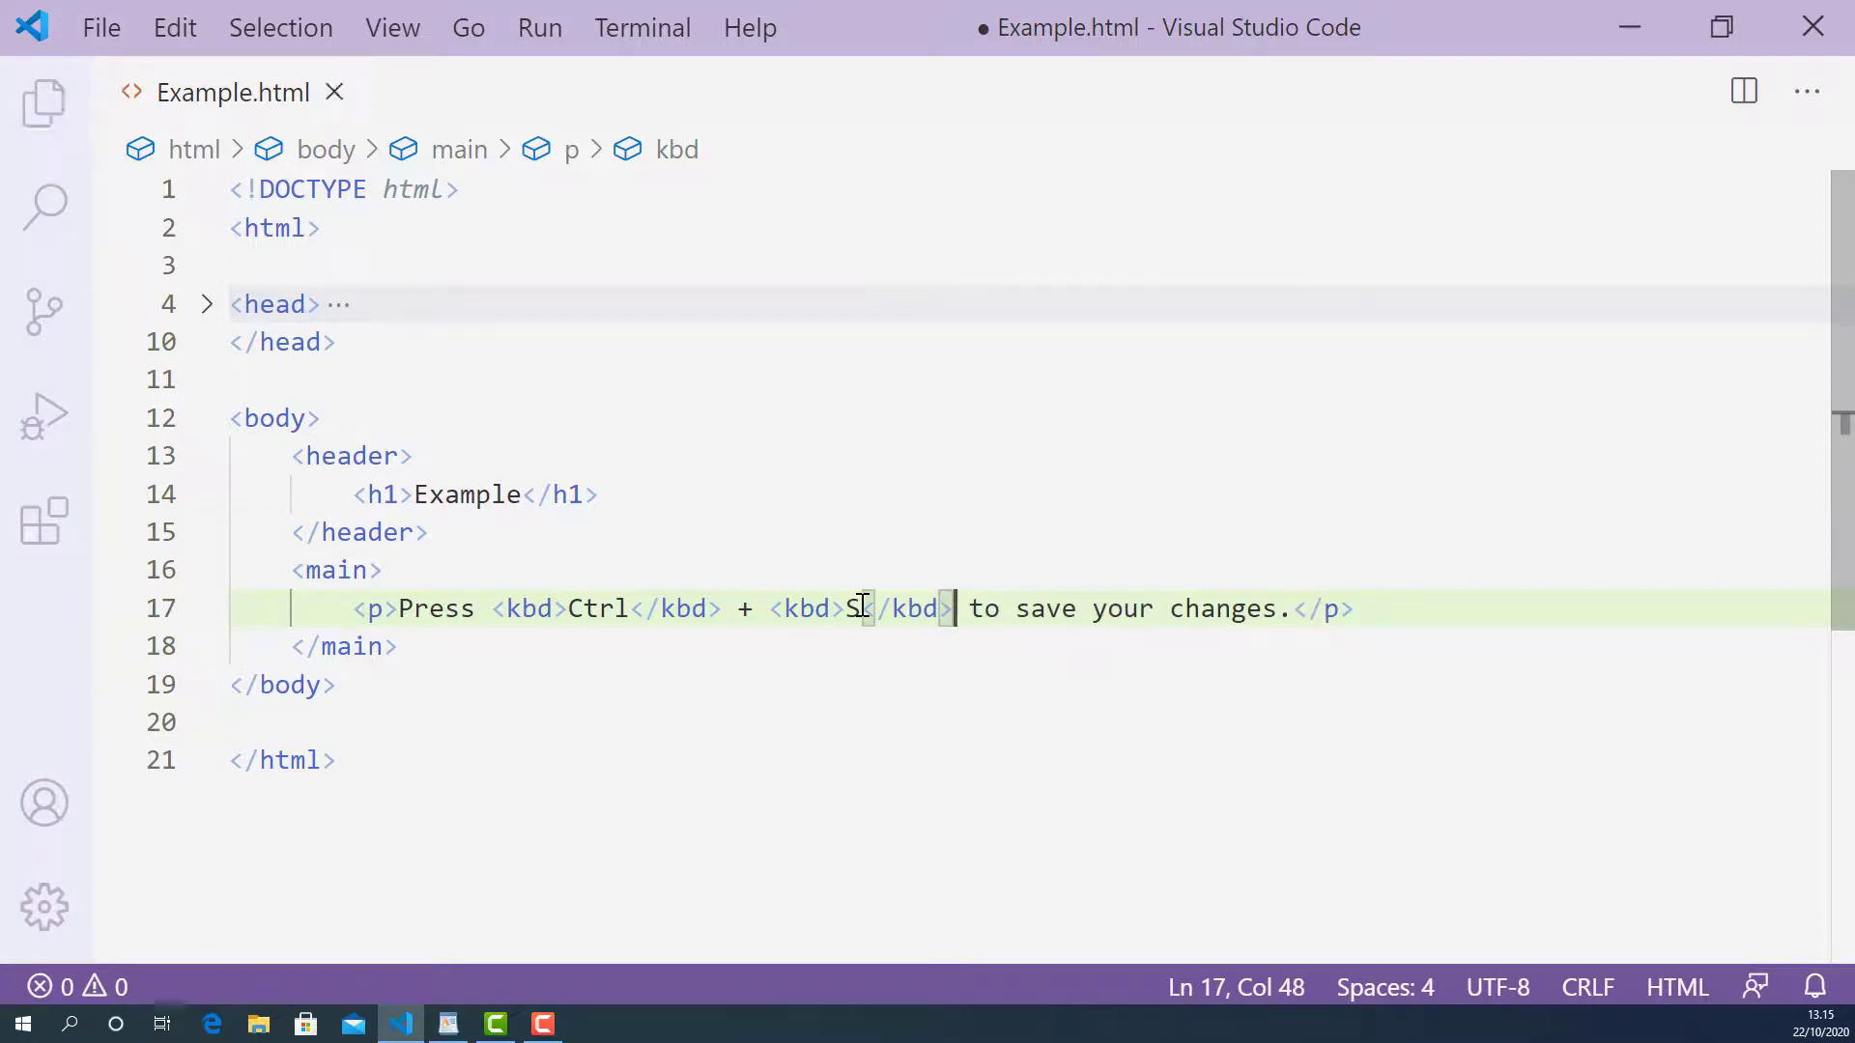
key("Ctrl+s")
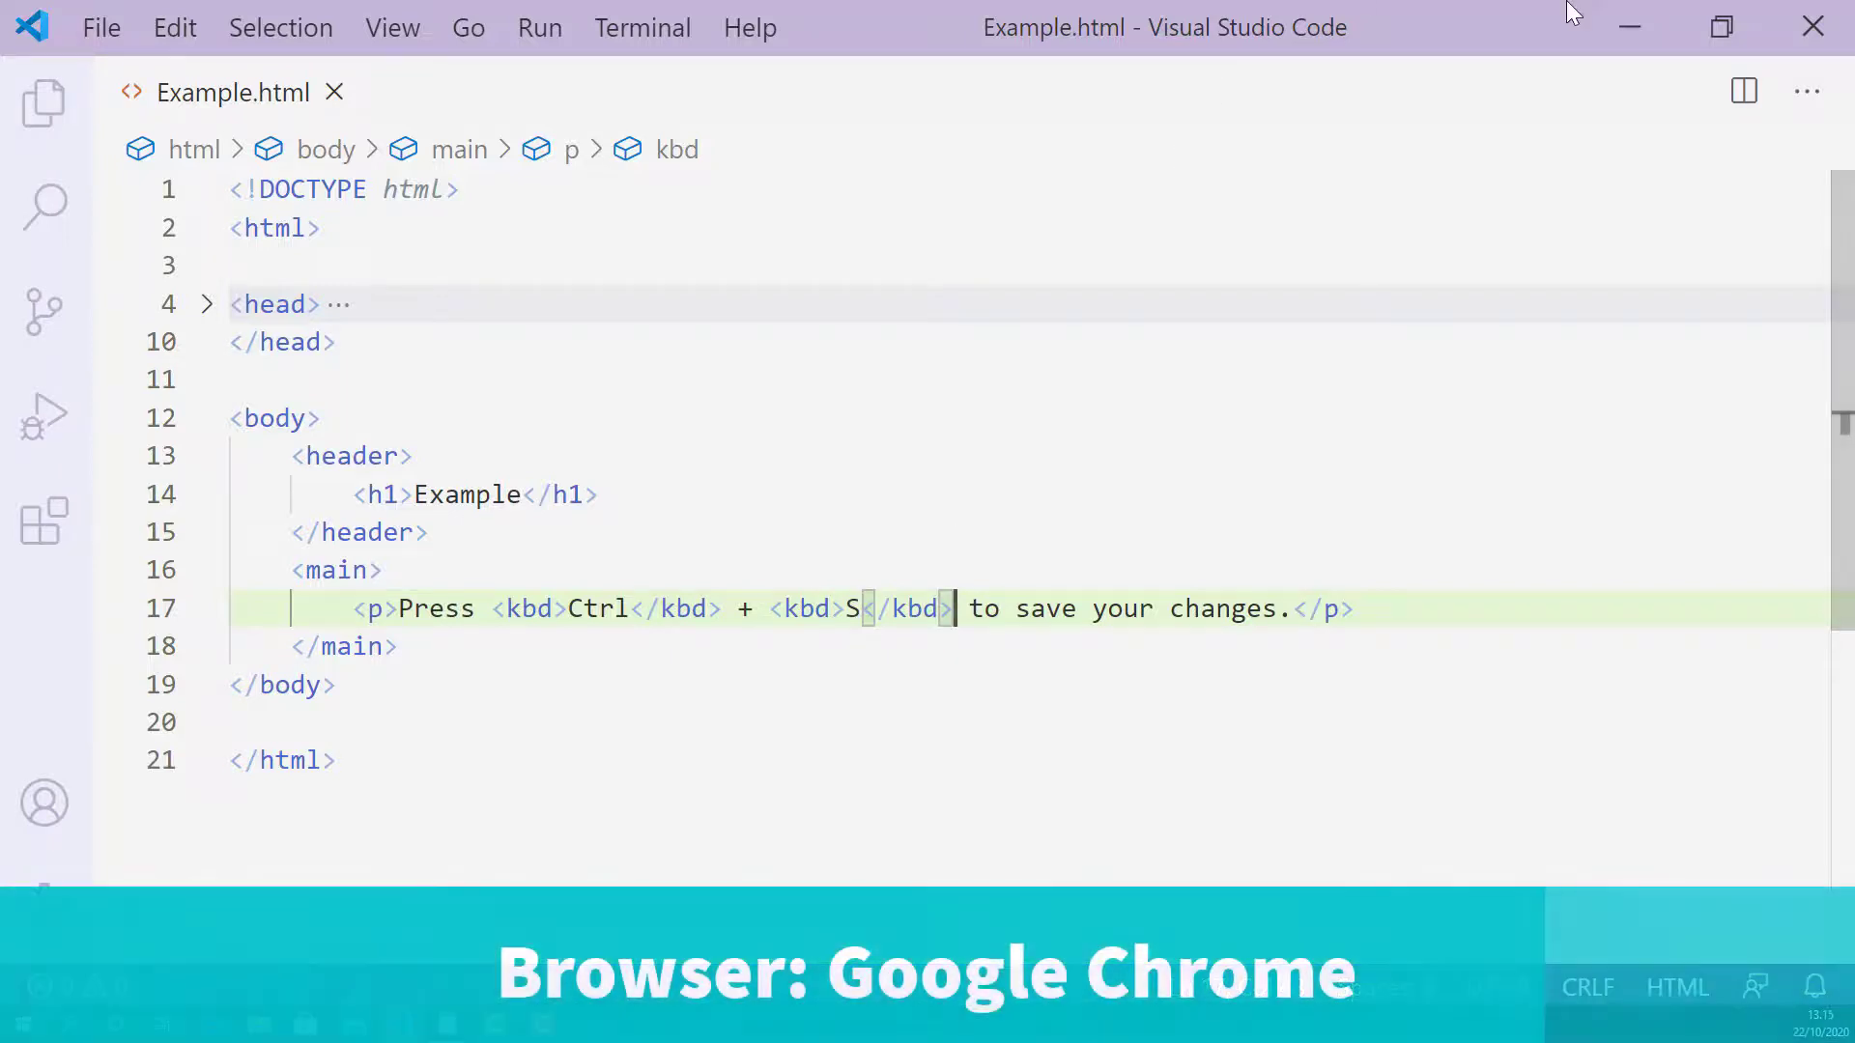
right_click(248, 55)
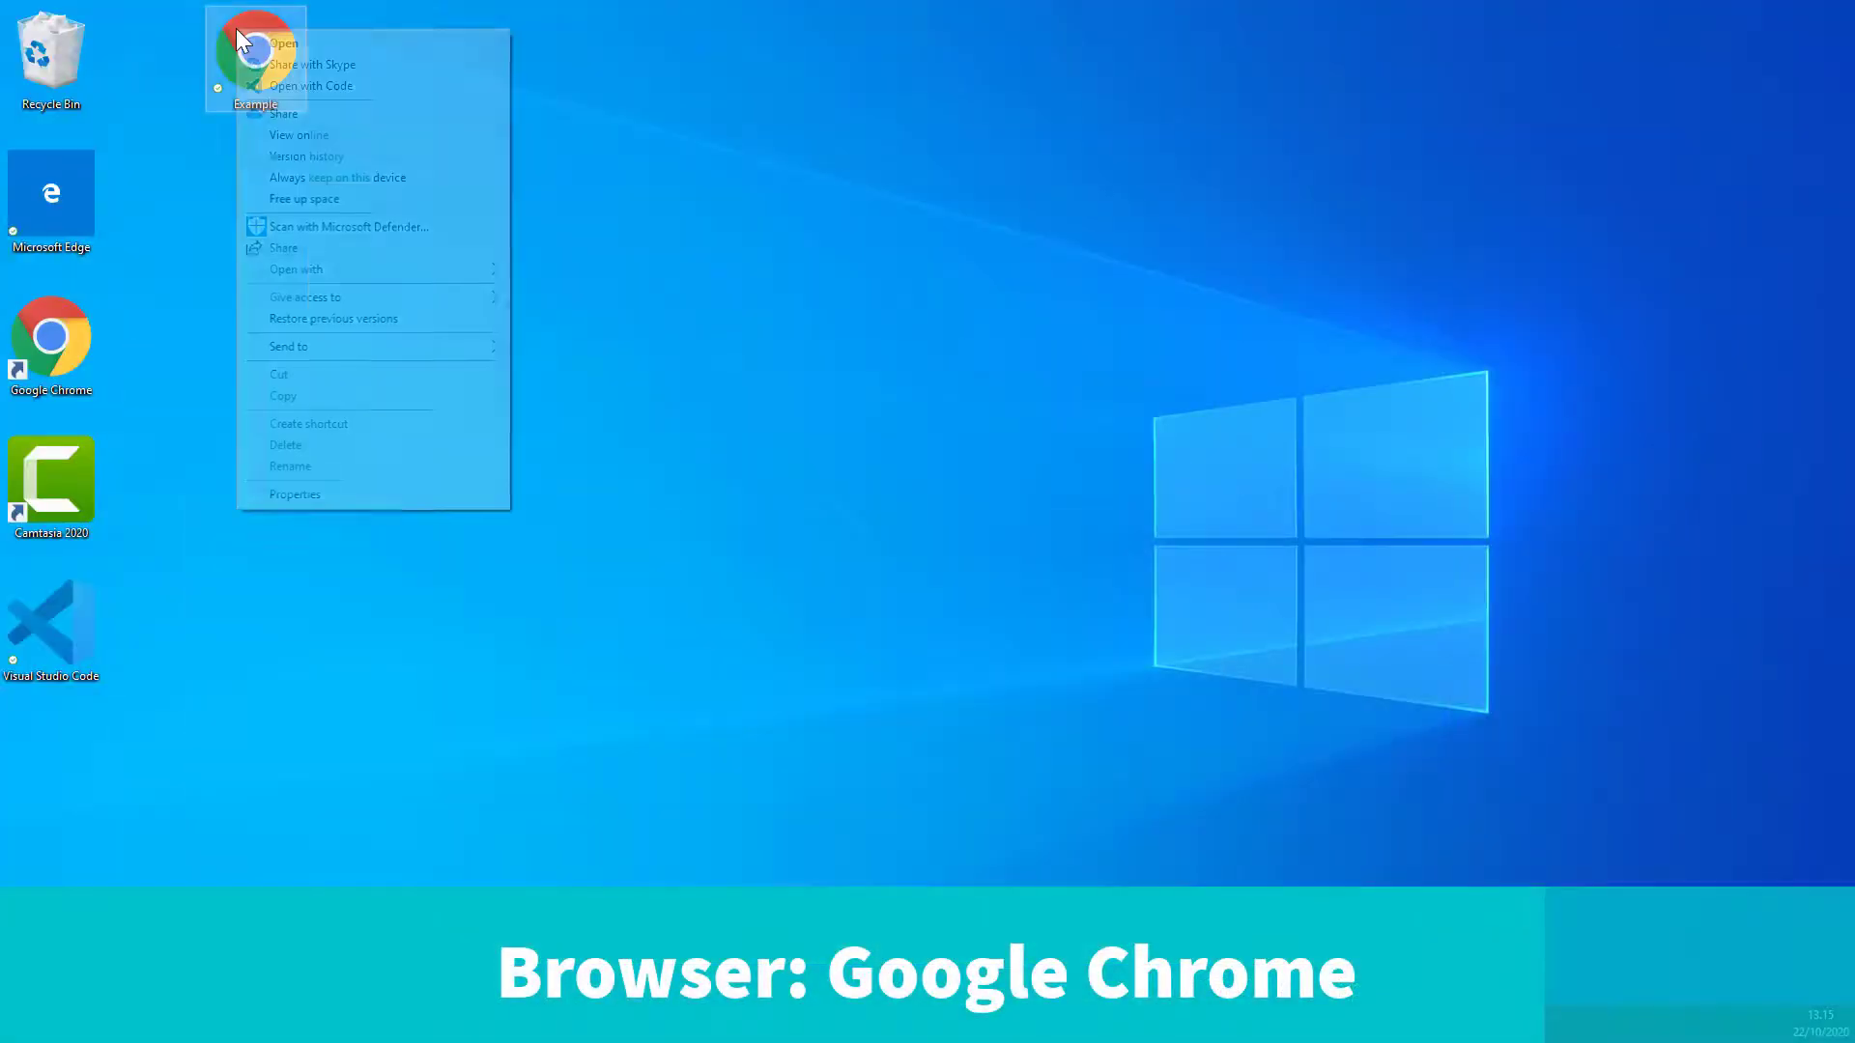
left_click(282, 42)
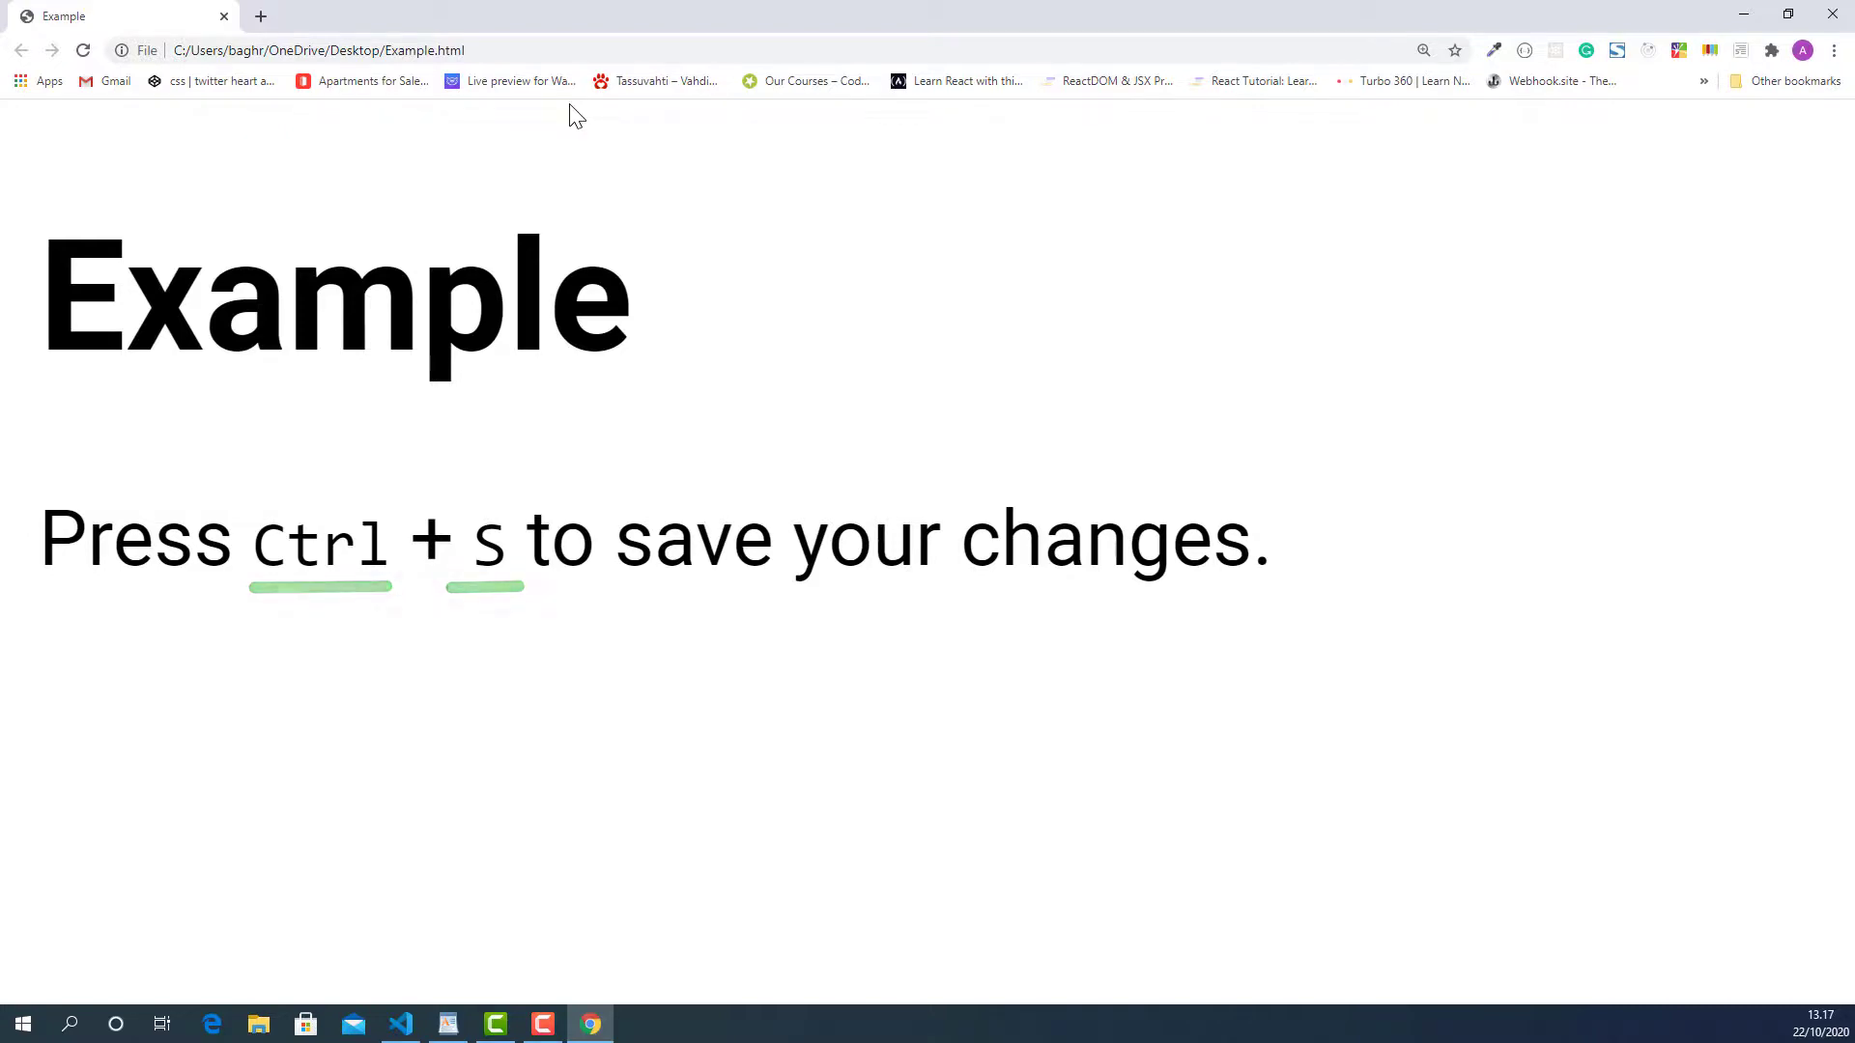
Step: Confirm Ctrl and S render as monospace keyboard keys in the Chrome page
key("Ctrl+s")
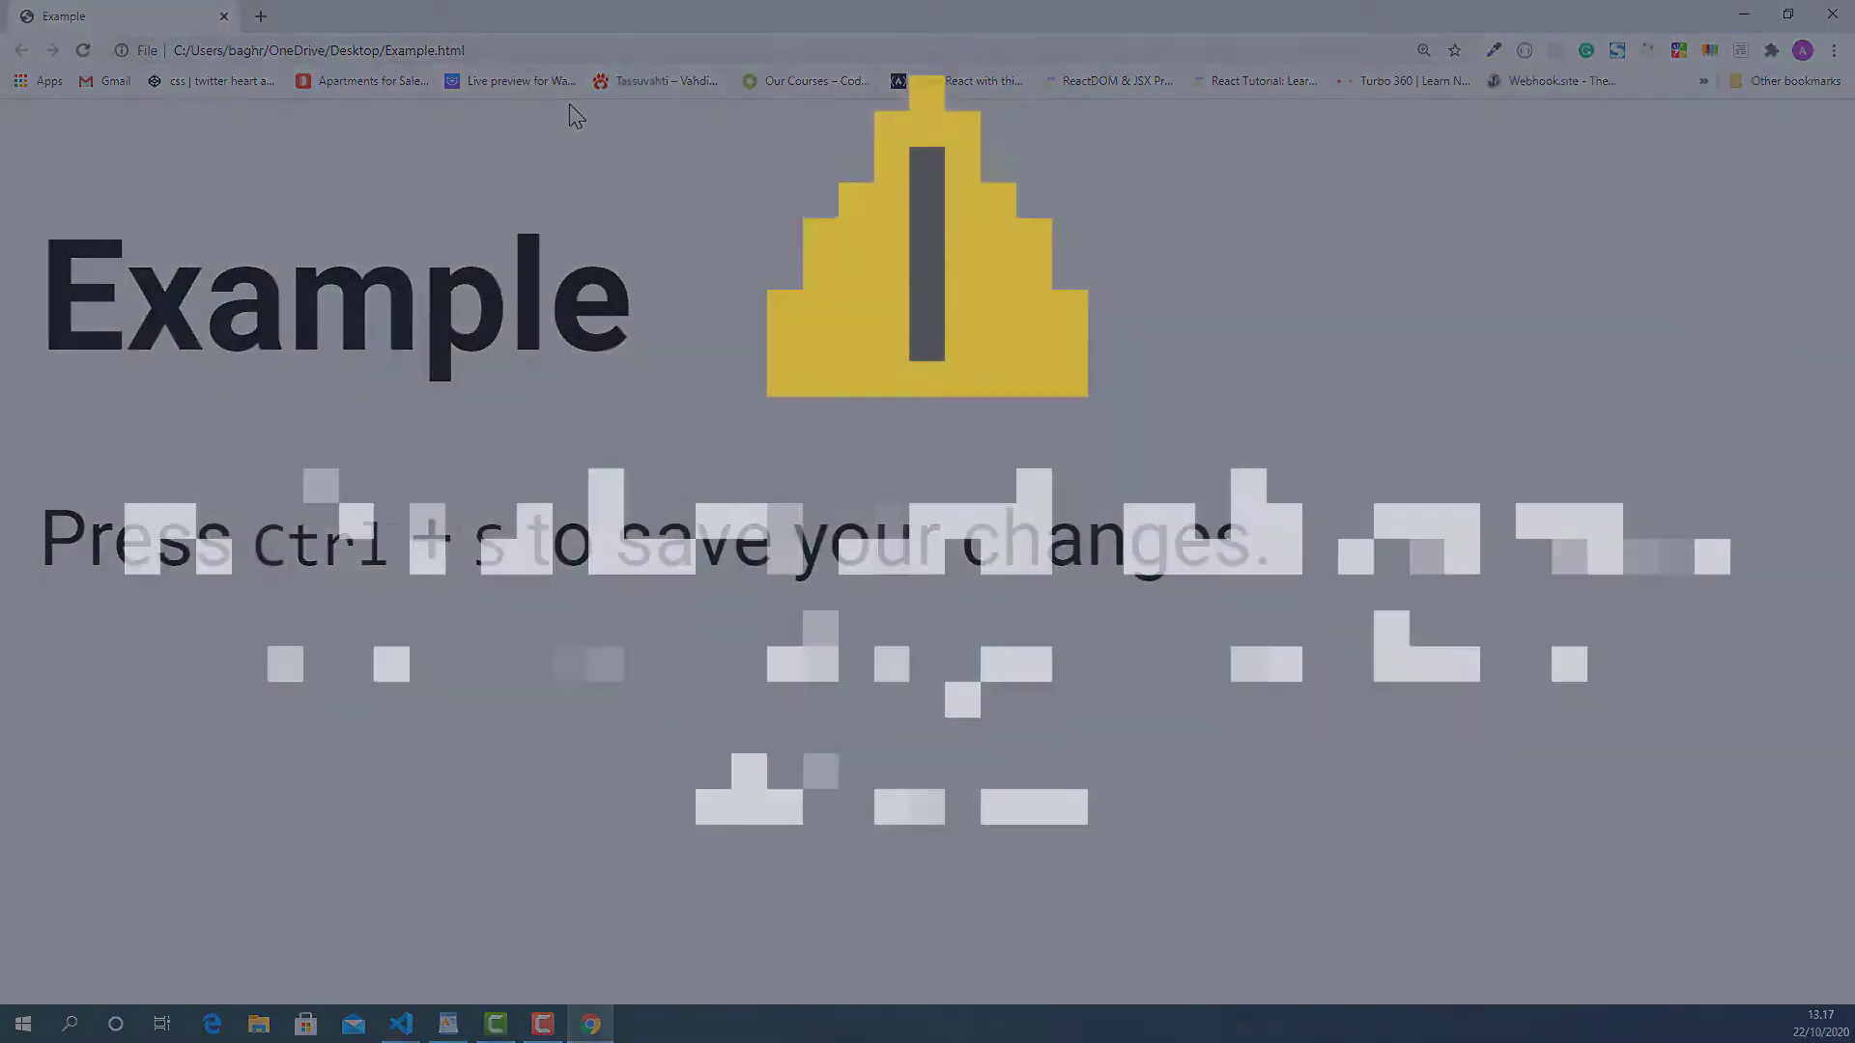